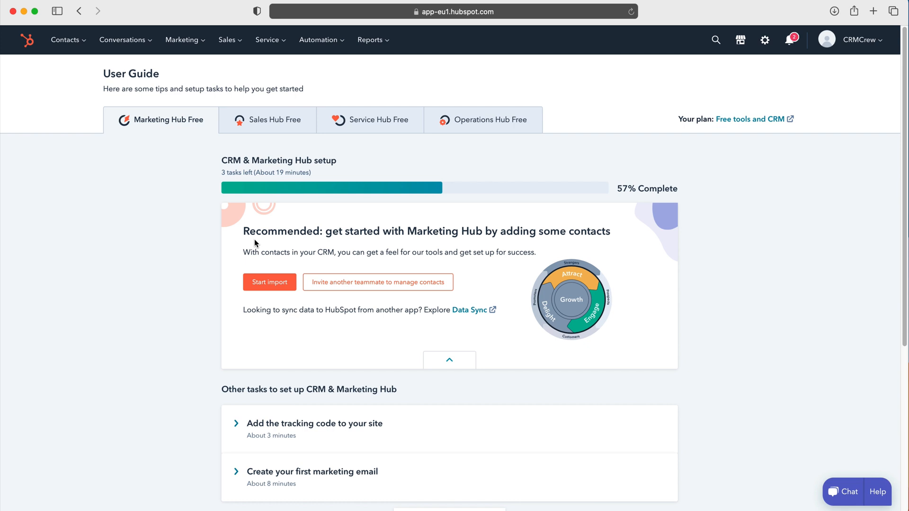
{"action": "mouse_move", "coordinate": [586, 42]}
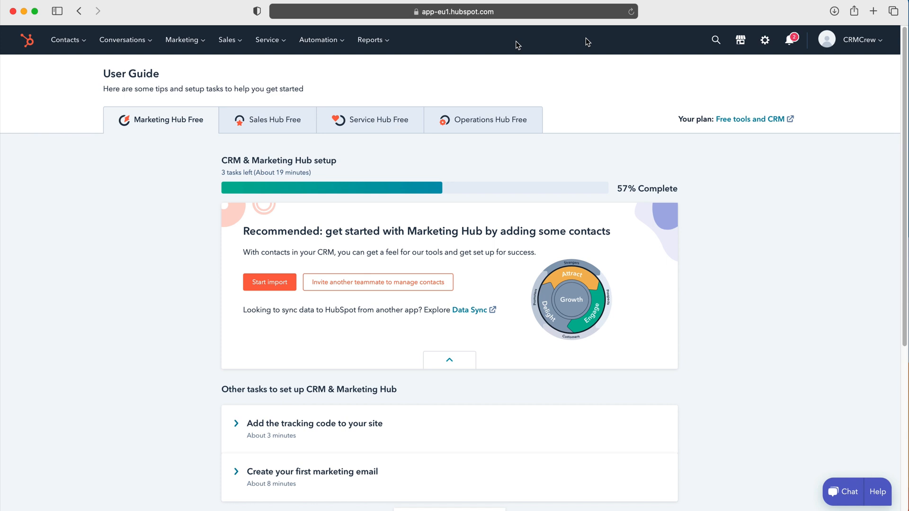
{"action": "mouse_move", "coordinate": [764, 40]}
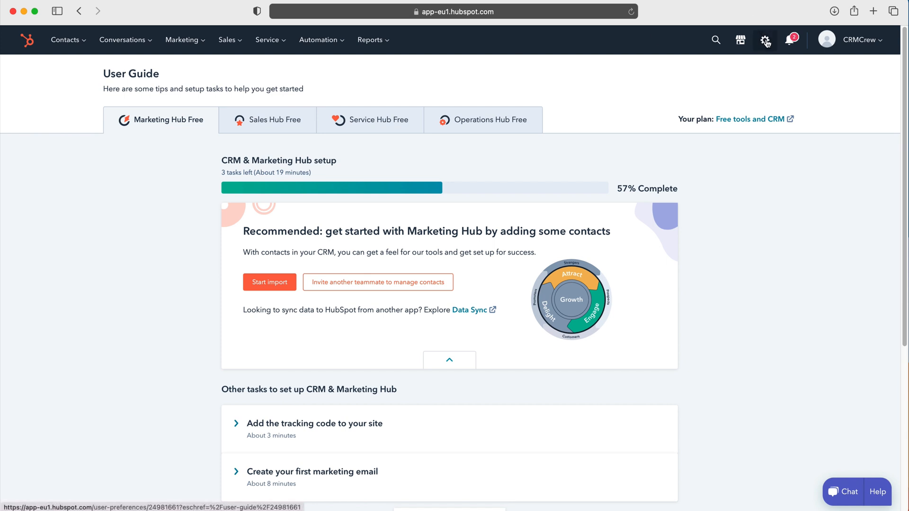
Go to Settings and select the Email tab under General preferences.
{"action": "left_click", "coordinate": [765, 39]}
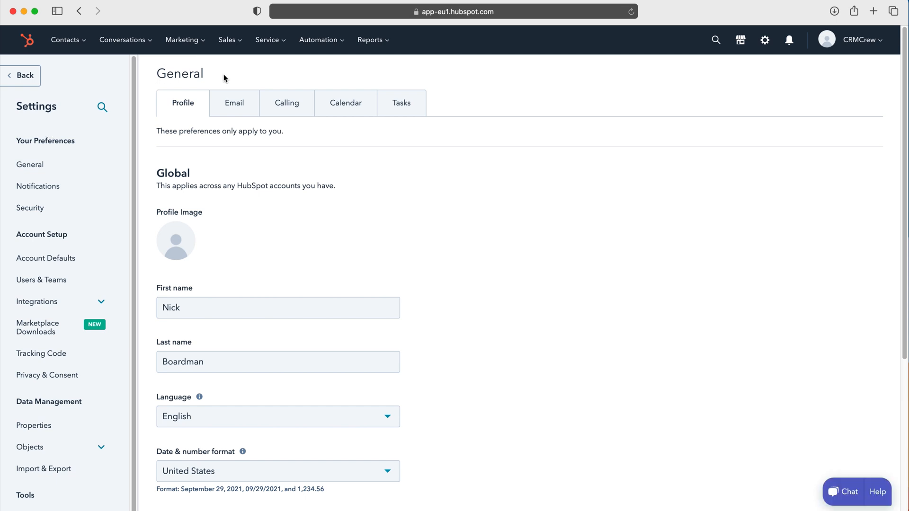
{"action": "mouse_move", "coordinate": [234, 103]}
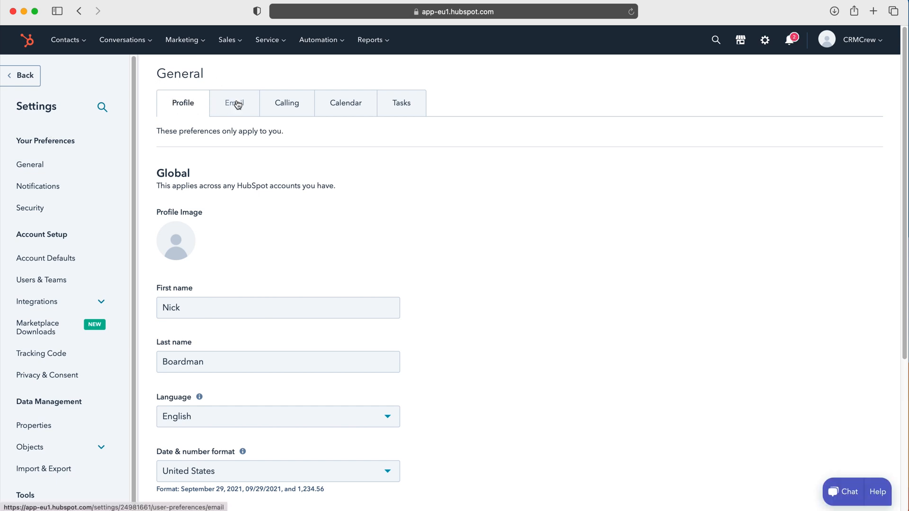
{"action": "left_click", "coordinate": [234, 103]}
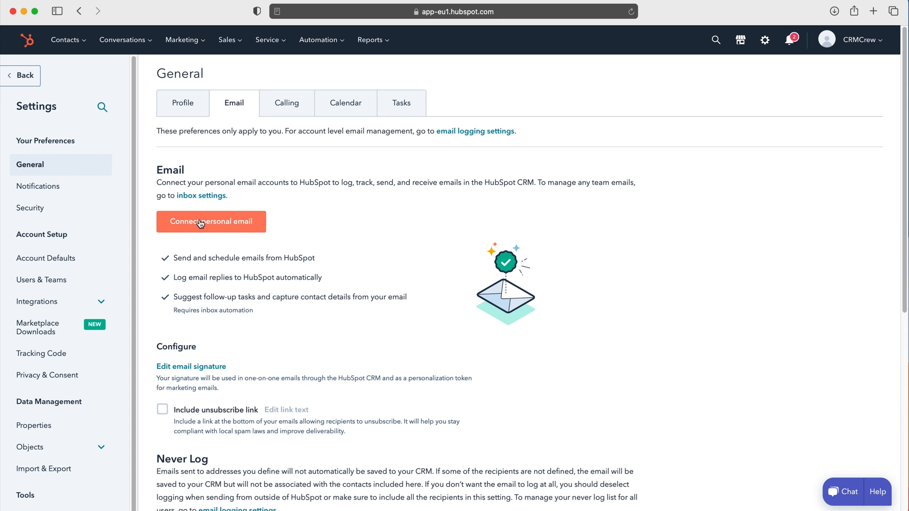
Start connecting a personal email to show the provider choices.
{"action": "left_click", "coordinate": [211, 222]}
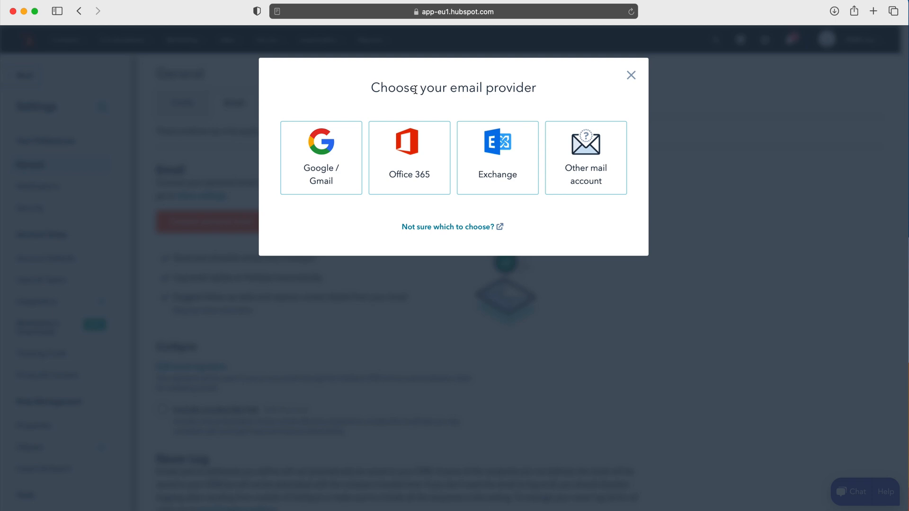
{"action": "mouse_move", "coordinate": [321, 157]}
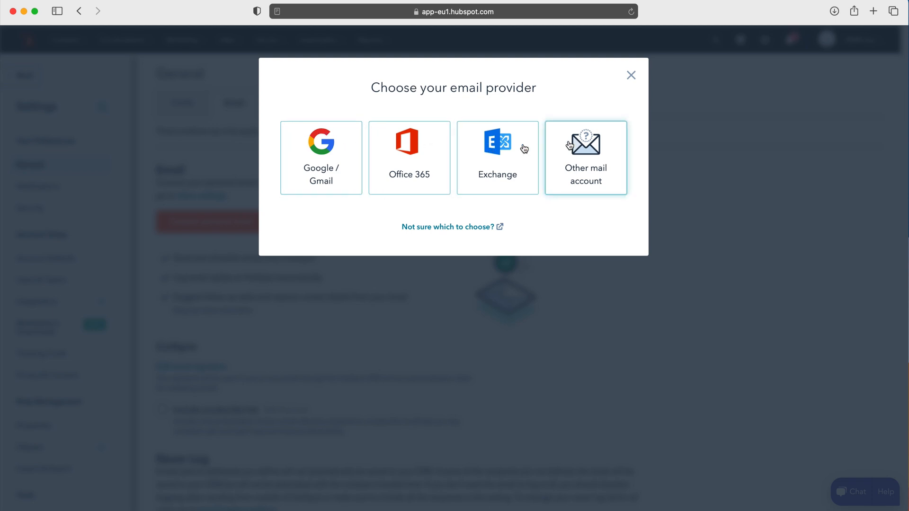
{"action": "mouse_move", "coordinate": [571, 145]}
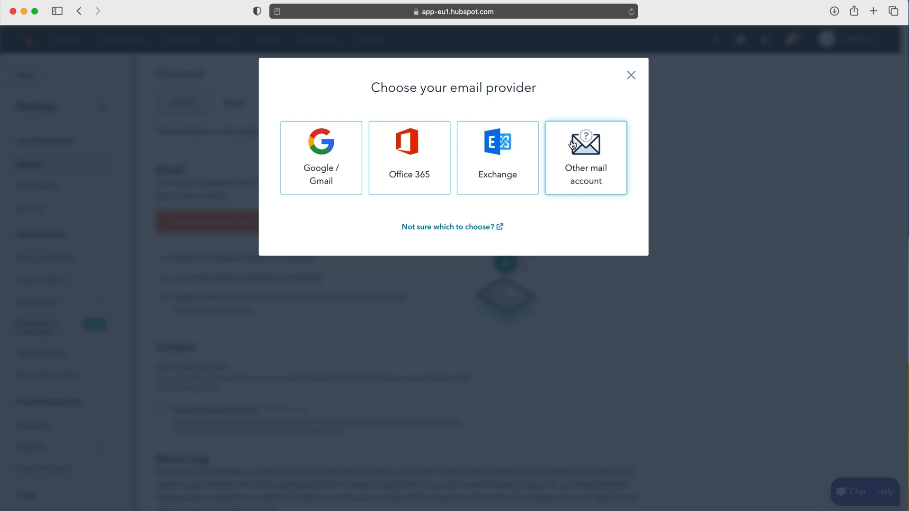
{"action": "mouse_move", "coordinate": [330, 158]}
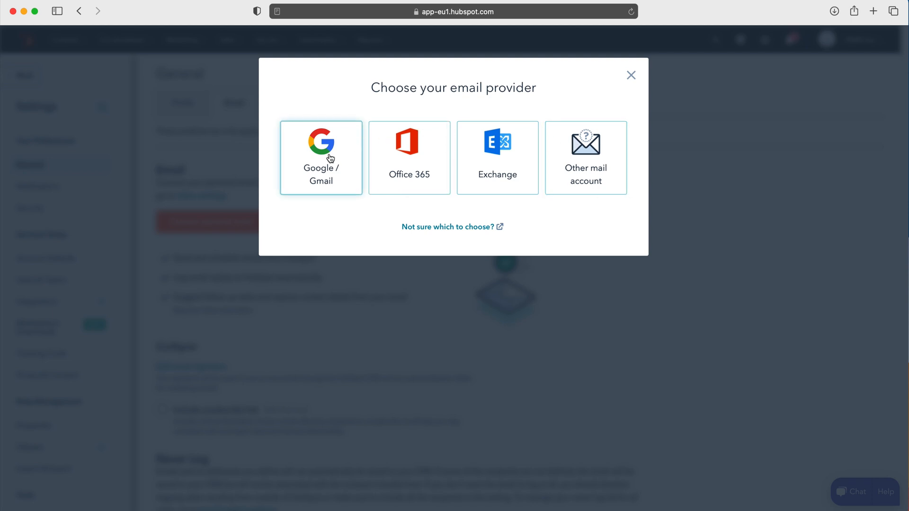
Select Google / Gmail as the email provider.
{"action": "left_click", "coordinate": [321, 157]}
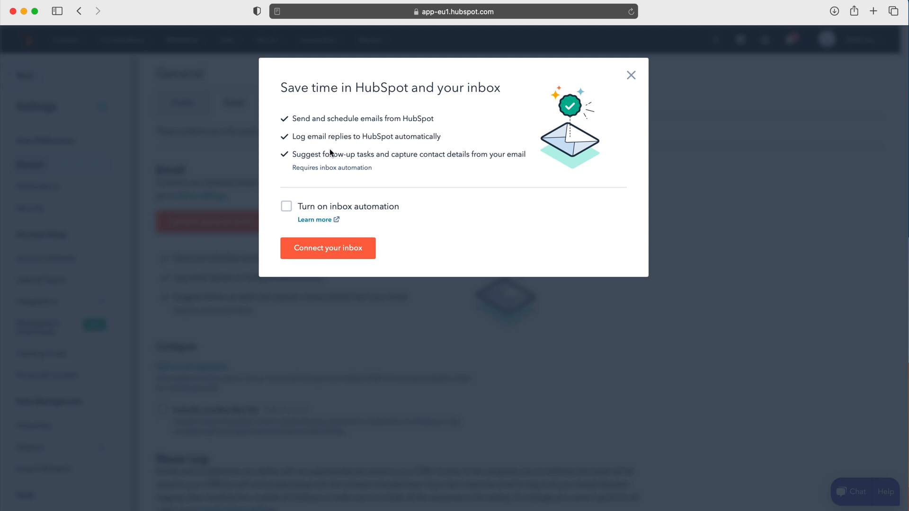
{"action": "mouse_move", "coordinate": [316, 105]}
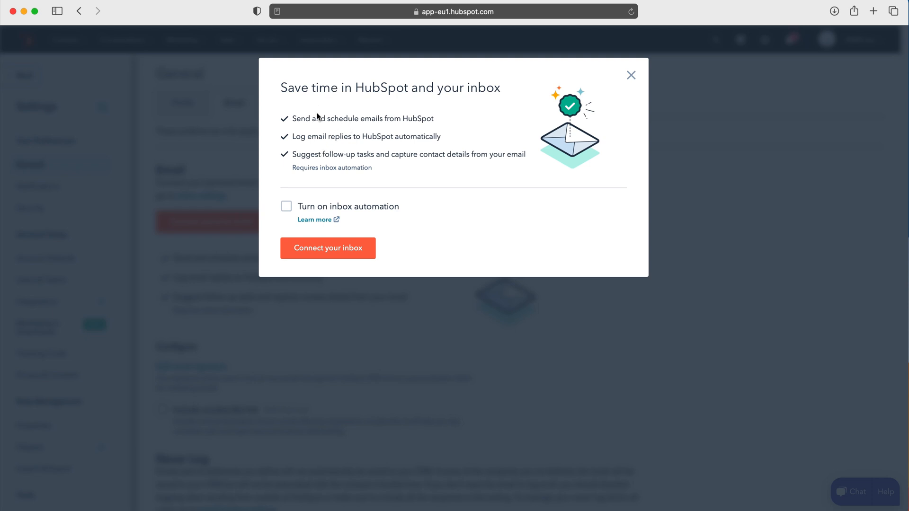
{"action": "mouse_move", "coordinate": [307, 203]}
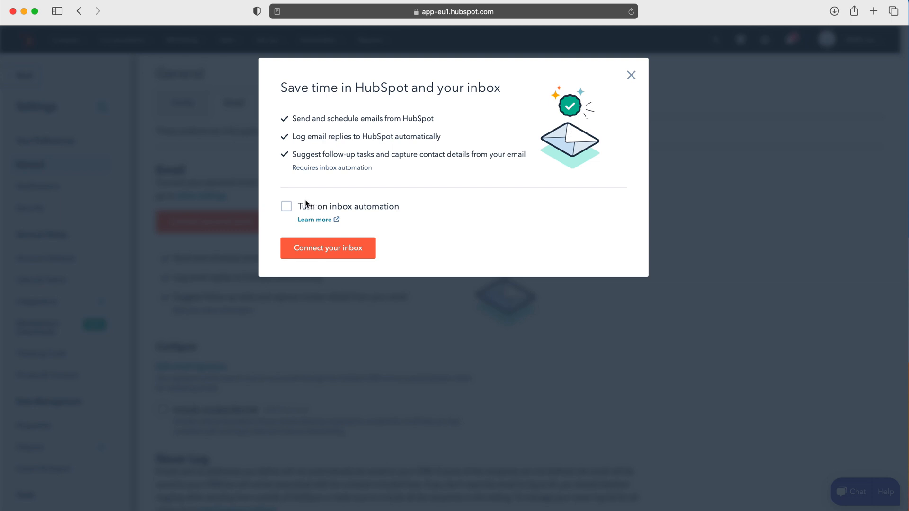
{"action": "mouse_move", "coordinate": [291, 164]}
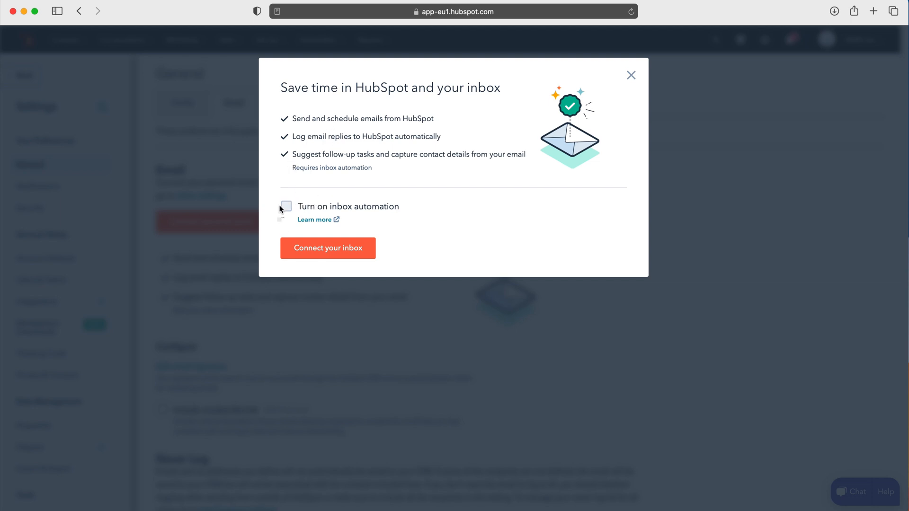
{"action": "mouse_move", "coordinate": [343, 207]}
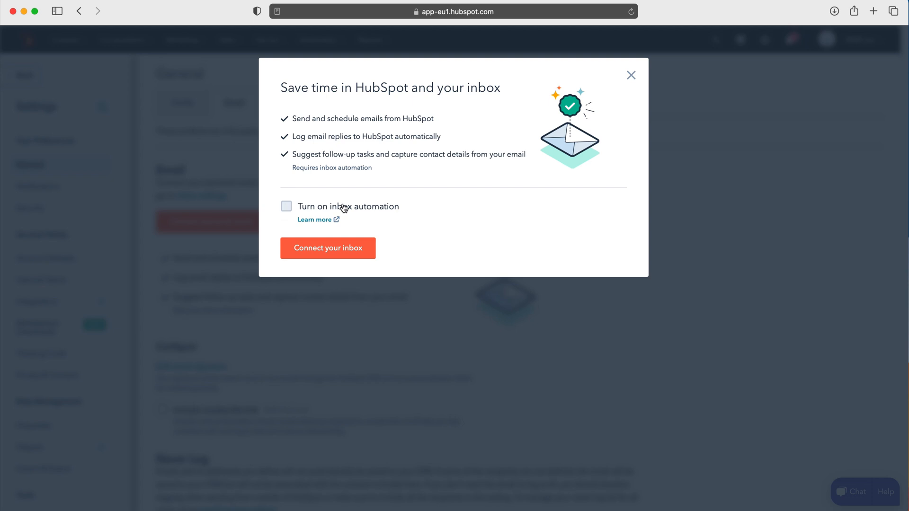
{"action": "mouse_move", "coordinate": [473, 154]}
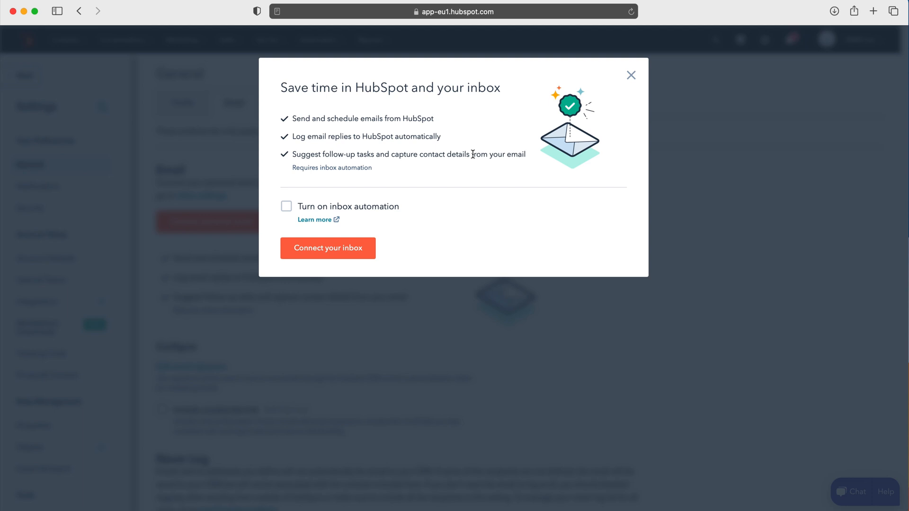
{"action": "mouse_move", "coordinate": [328, 248]}
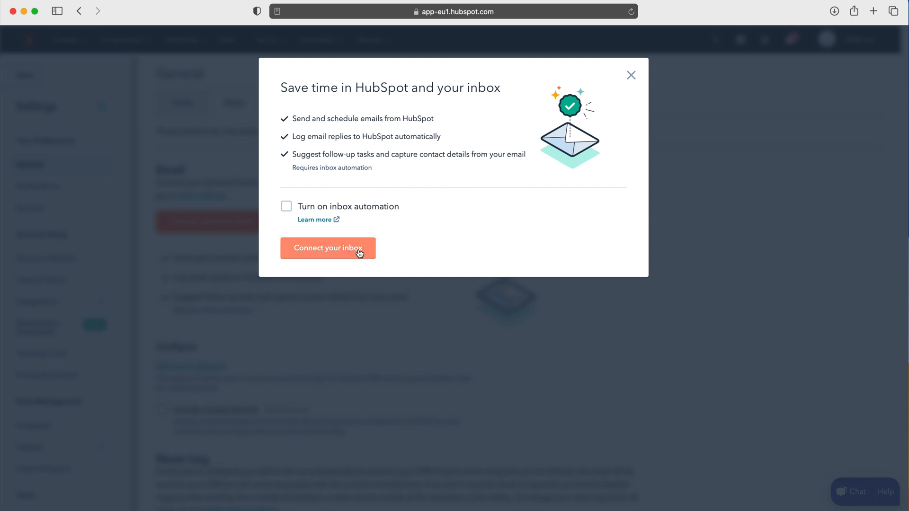
Continue with Connect your inbox, leaving inbox automation off, and review the Google access details.
{"action": "left_click", "coordinate": [328, 248]}
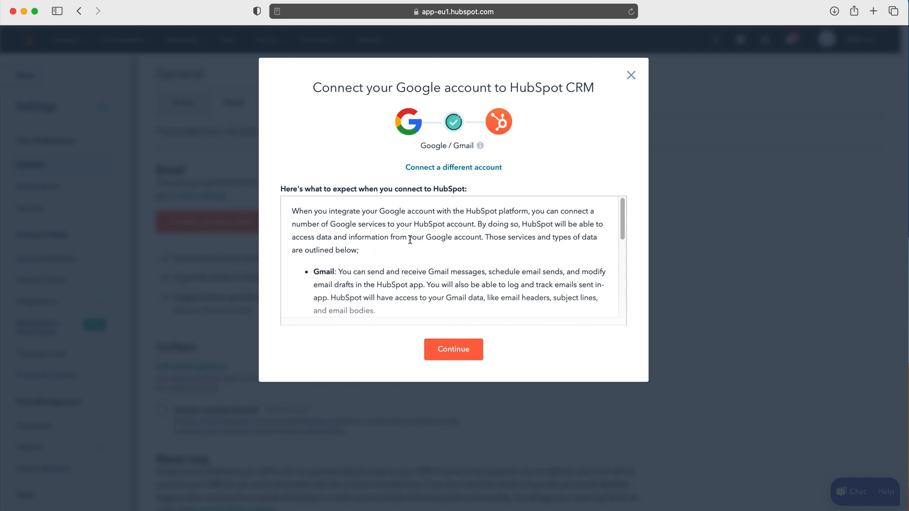
{"action": "scroll", "scroll_direction": "down", "scroll_amount": 3}
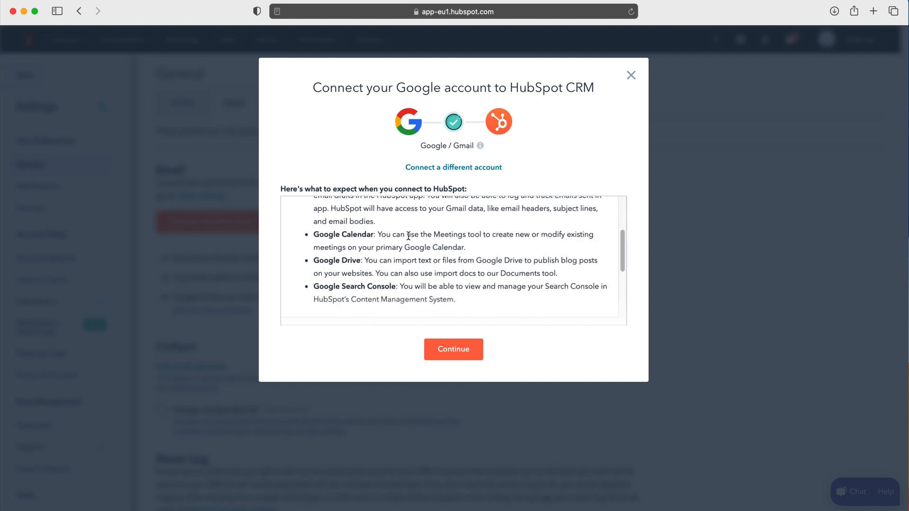
{"action": "scroll", "scroll_direction": "down", "scroll_amount": 3}
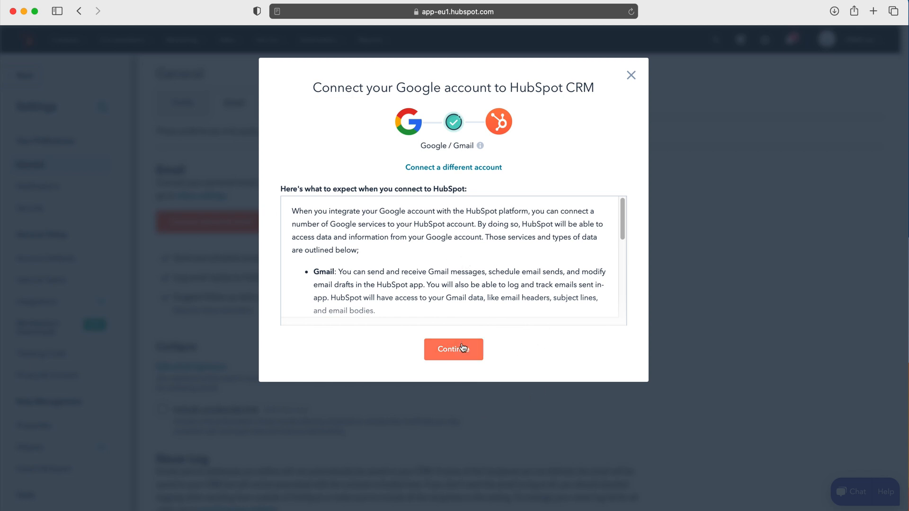
Sign in to Google with the saved email address and password.
{"action": "left_click", "coordinate": [454, 349]}
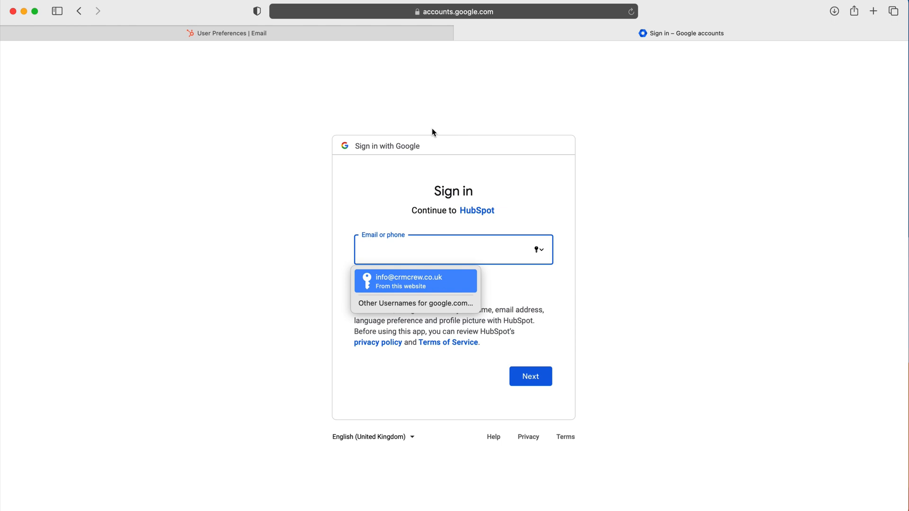
{"action": "mouse_move", "coordinate": [610, 99]}
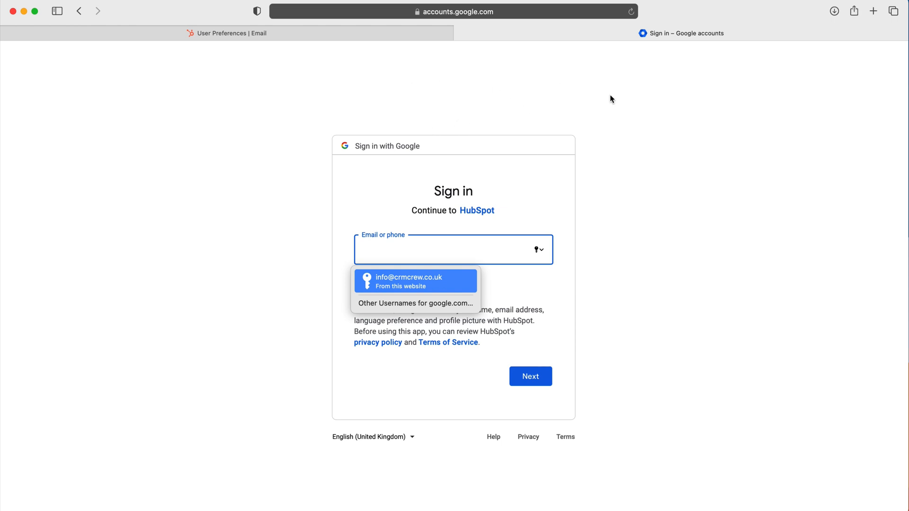
{"action": "mouse_move", "coordinate": [475, 242]}
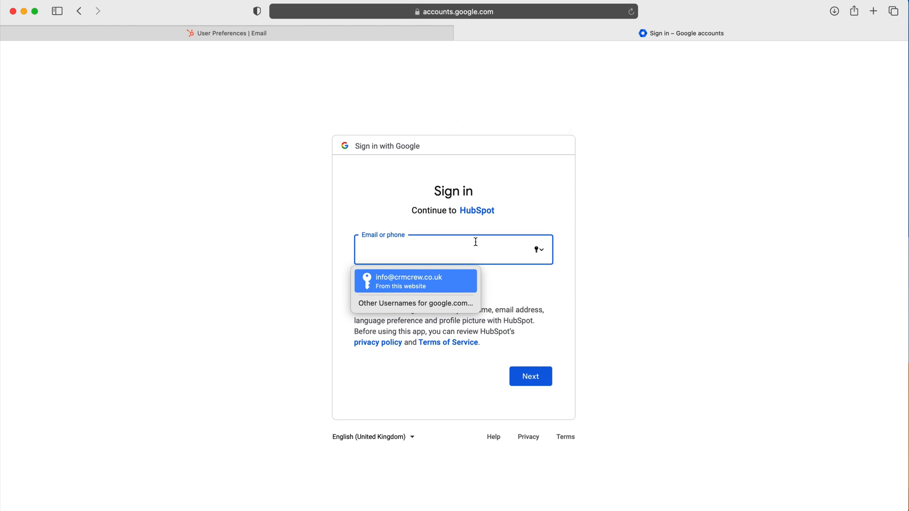
{"action": "mouse_move", "coordinate": [442, 288]}
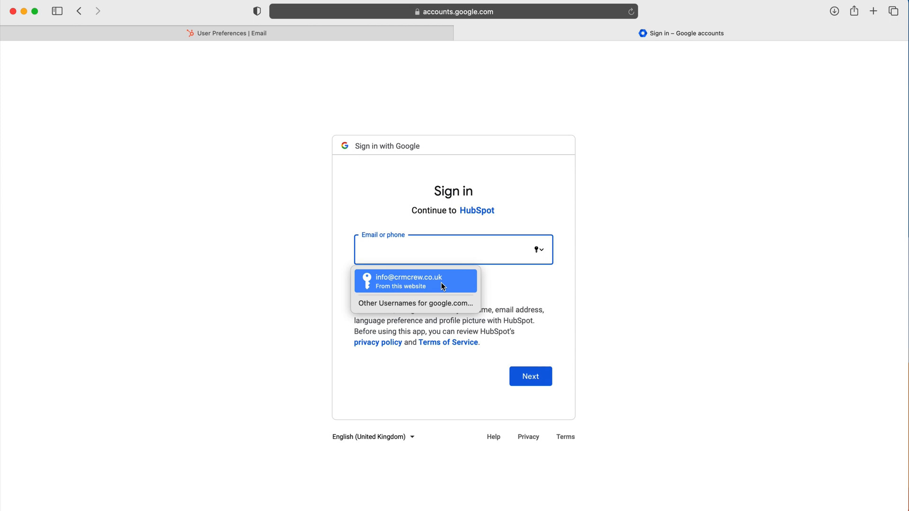
{"action": "left_click", "coordinate": [409, 281]}
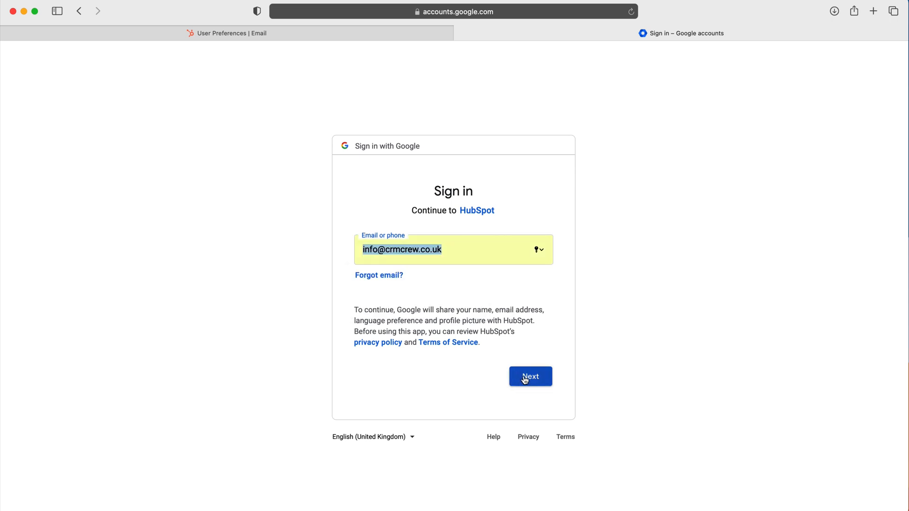
{"action": "left_click", "coordinate": [529, 375]}
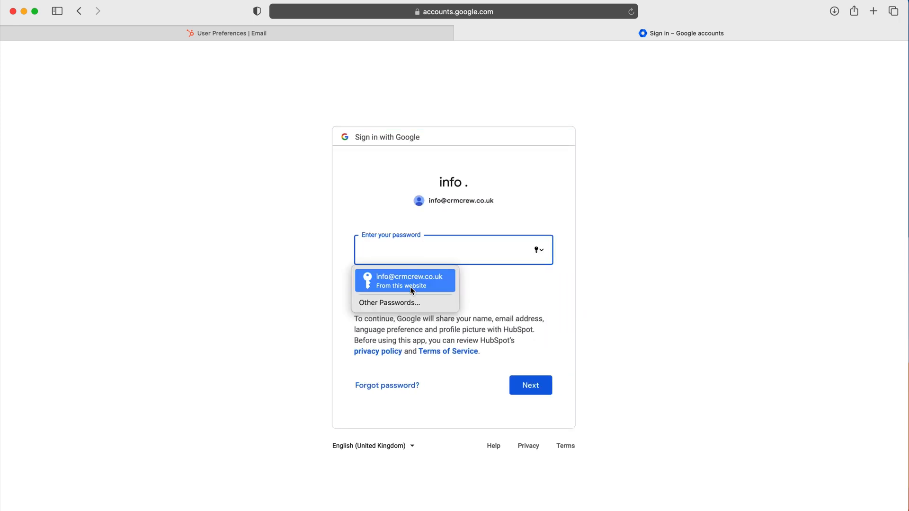
{"action": "left_click", "coordinate": [408, 281]}
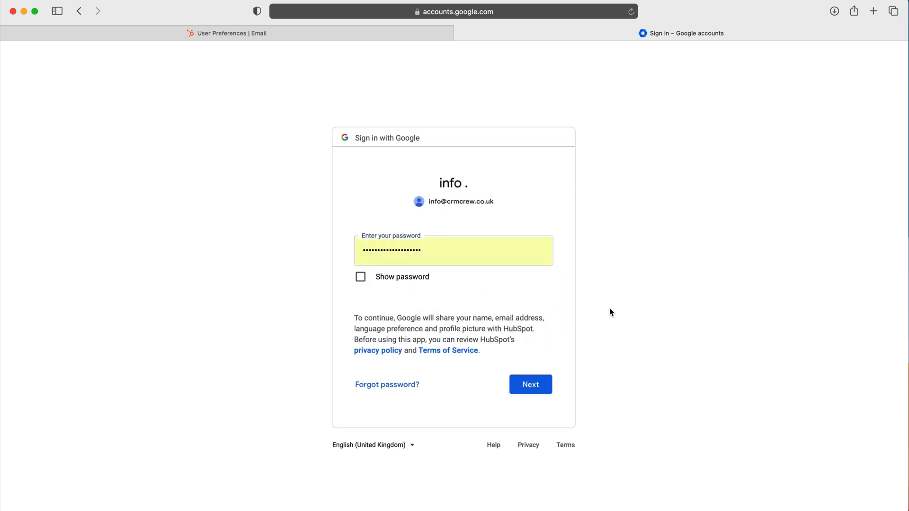
{"action": "left_click", "coordinate": [529, 385]}
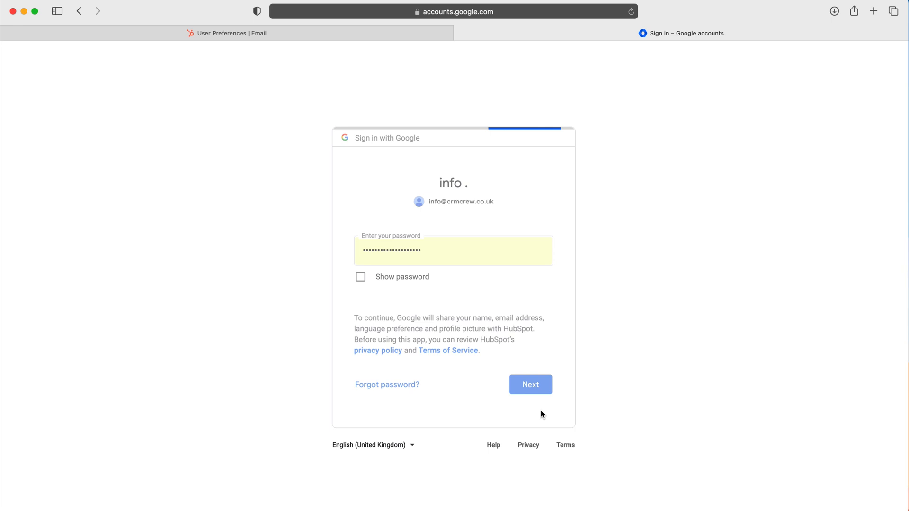
{"action": "left_click", "coordinate": [529, 384]}
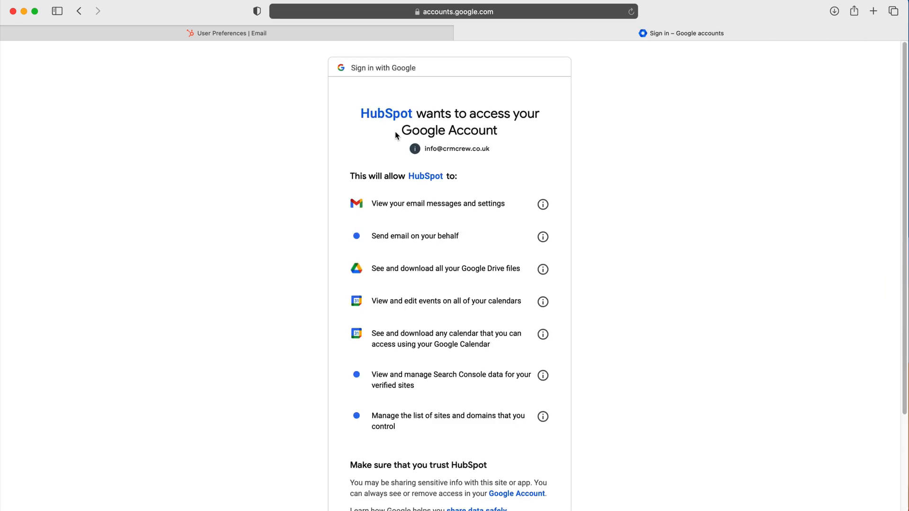
{"action": "mouse_move", "coordinate": [515, 132]}
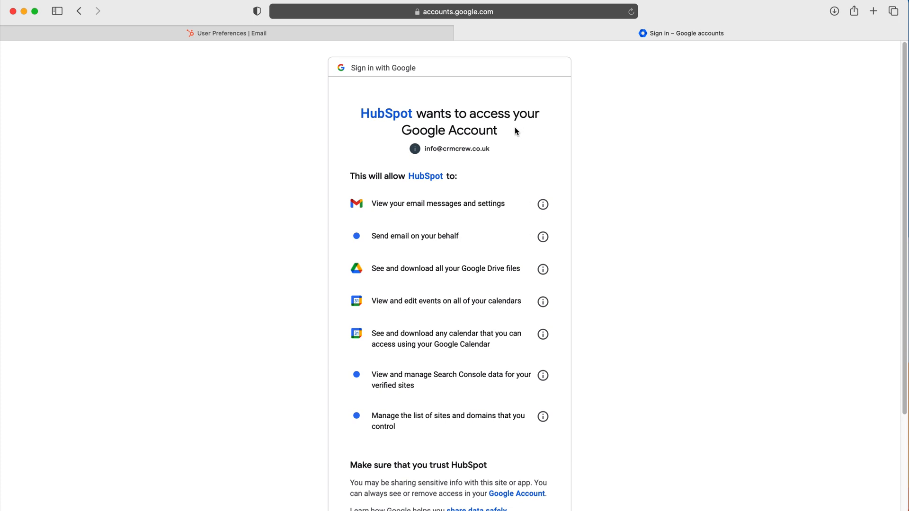
{"action": "mouse_move", "coordinate": [492, 216]}
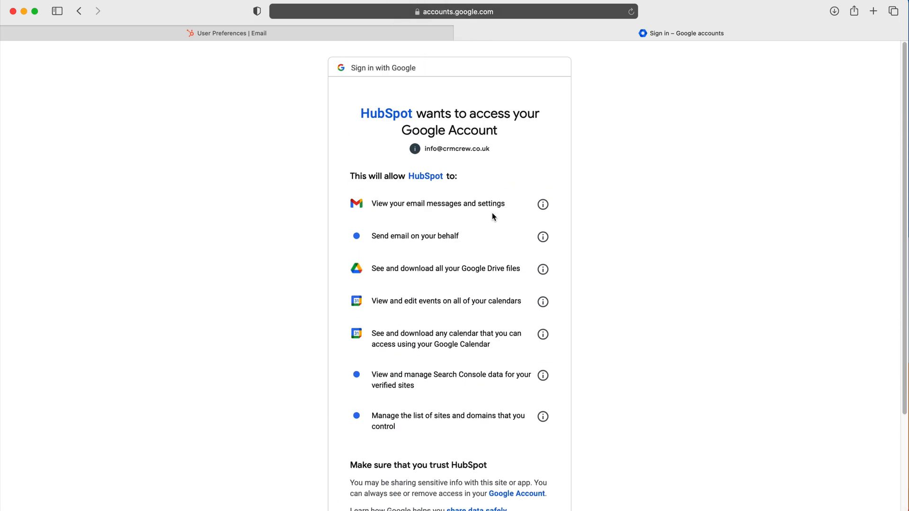
Allow HubSpot the requested Gmail, Drive, Calendar and Search Console permissions.
{"action": "scroll", "scroll_direction": "down", "scroll_amount": 3}
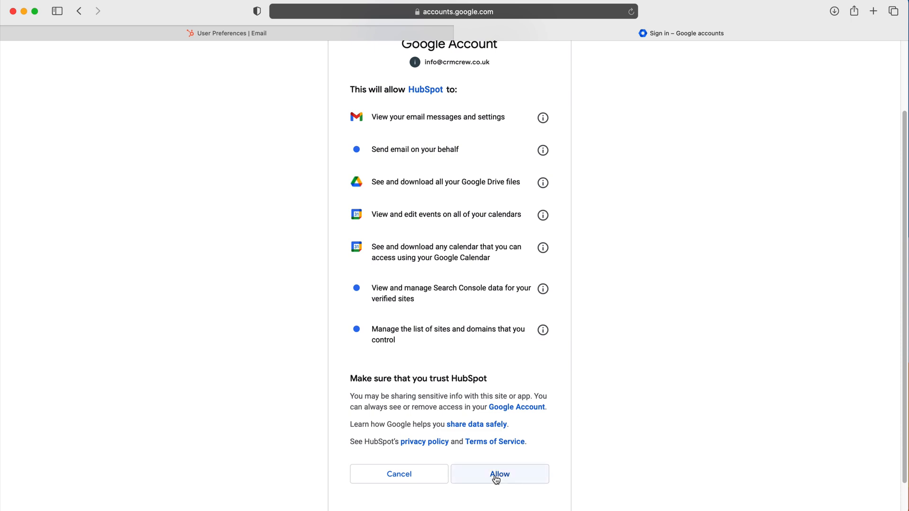
{"action": "left_click", "coordinate": [499, 474]}
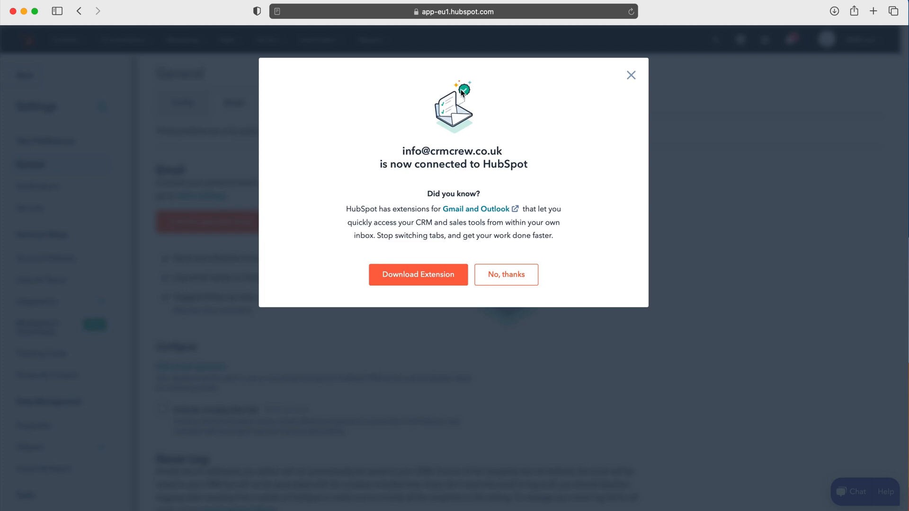
{"action": "mouse_move", "coordinate": [417, 274]}
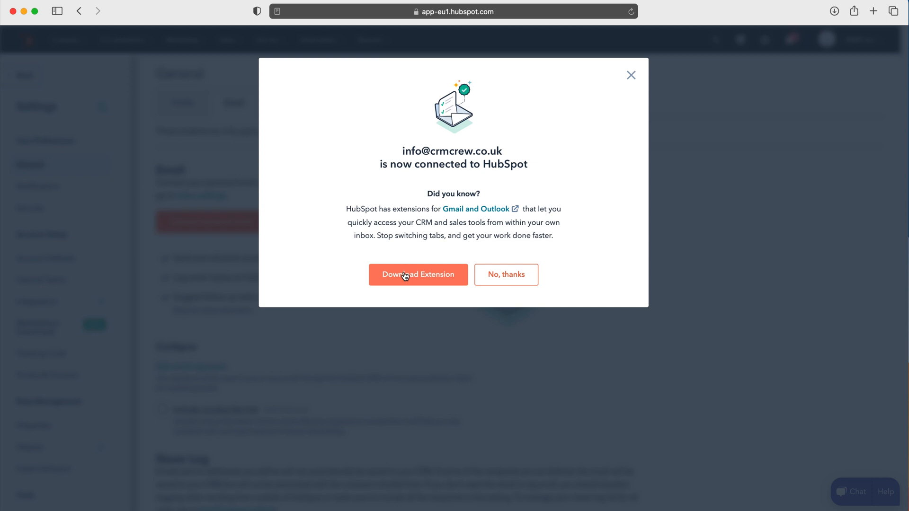
{"action": "mouse_move", "coordinate": [403, 280]}
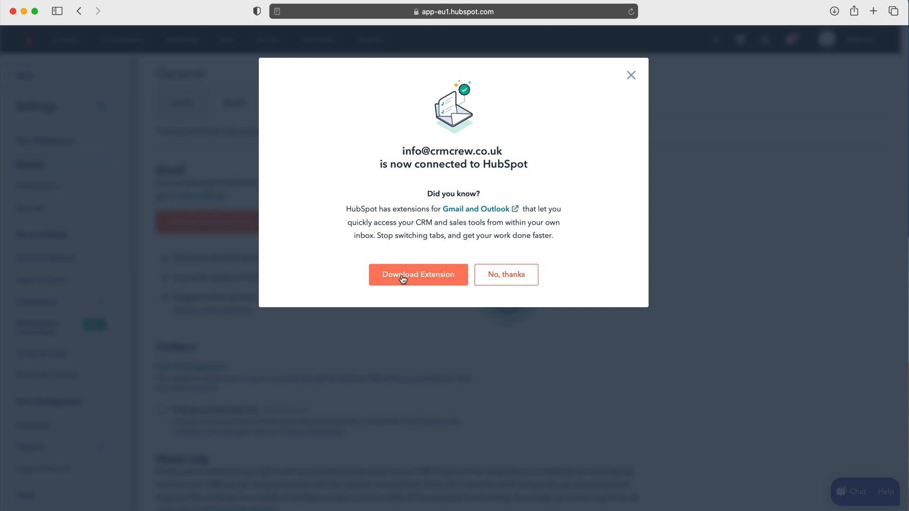
{"action": "mouse_move", "coordinate": [506, 274]}
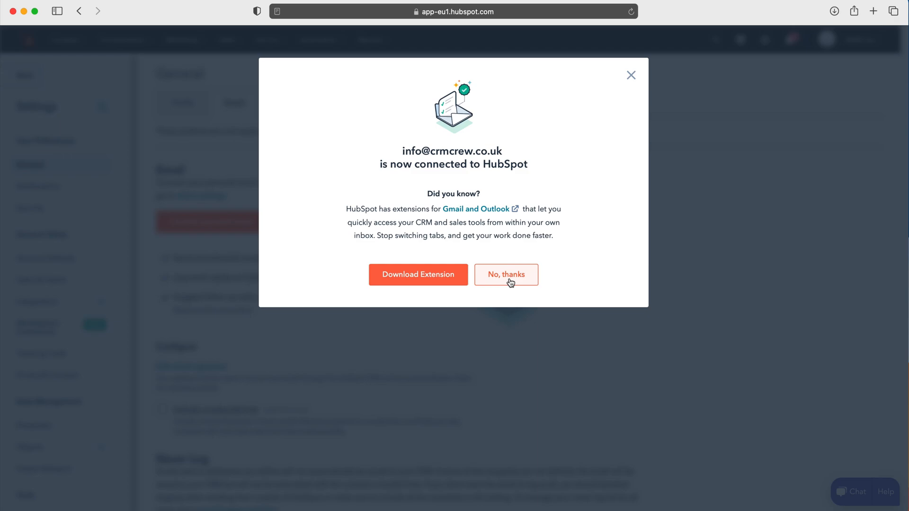
Choose 'No, thanks' on the extension offer in the connected-inbox dialog.
{"action": "left_click", "coordinate": [506, 274]}
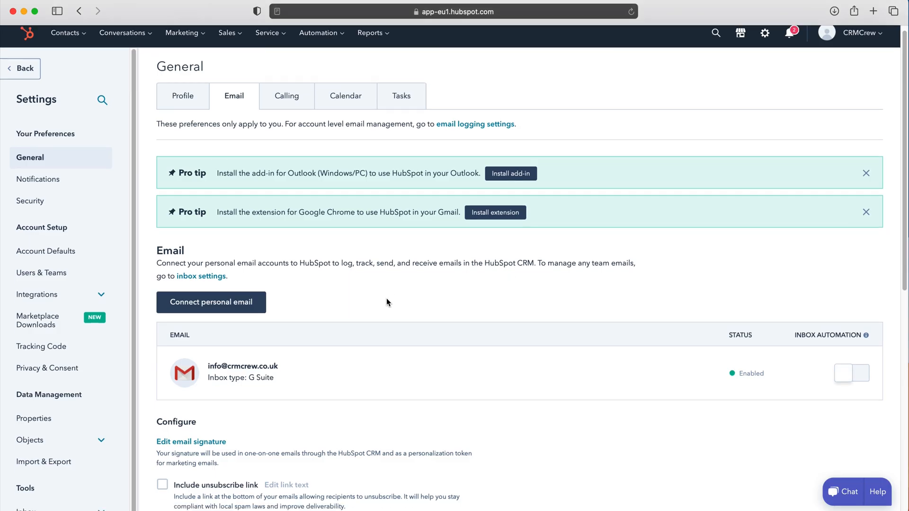
{"action": "scroll", "scroll_direction": "down", "scroll_amount": 3}
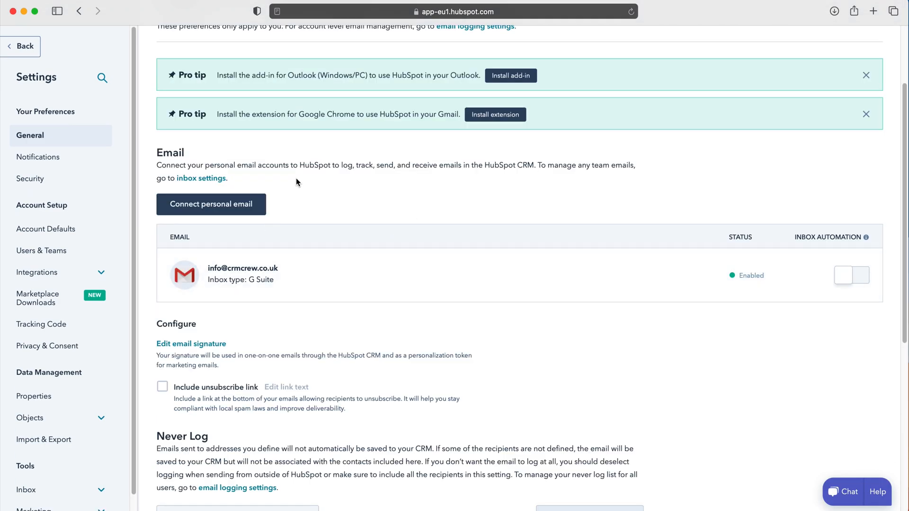
{"action": "mouse_move", "coordinate": [313, 191]}
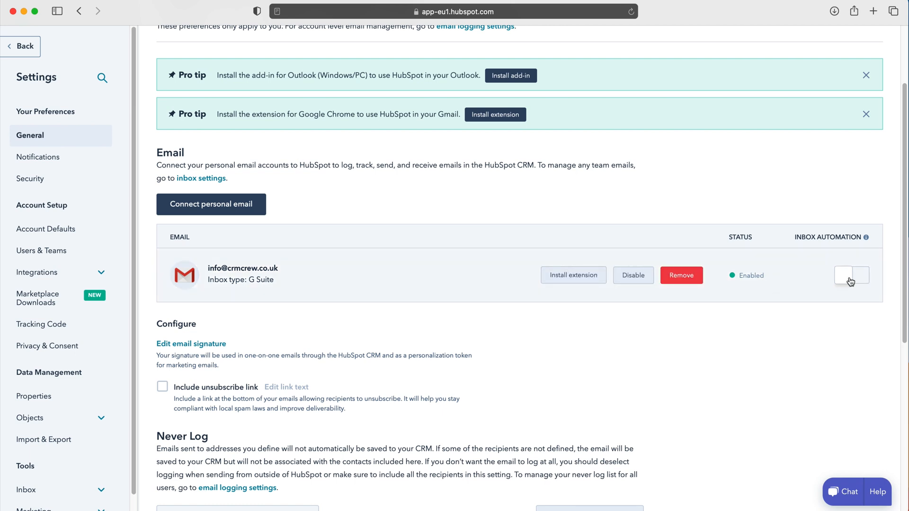
{"action": "left_click", "coordinate": [852, 275]}
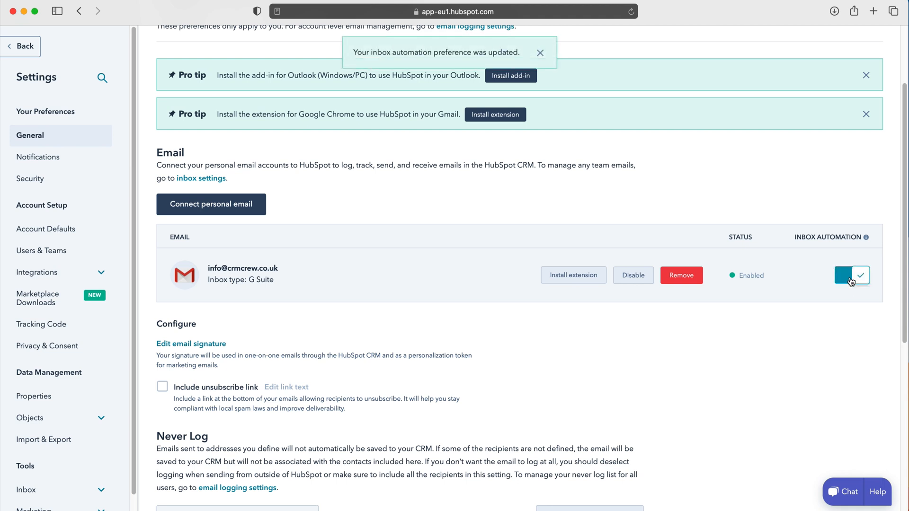
{"action": "left_click", "coordinate": [852, 275]}
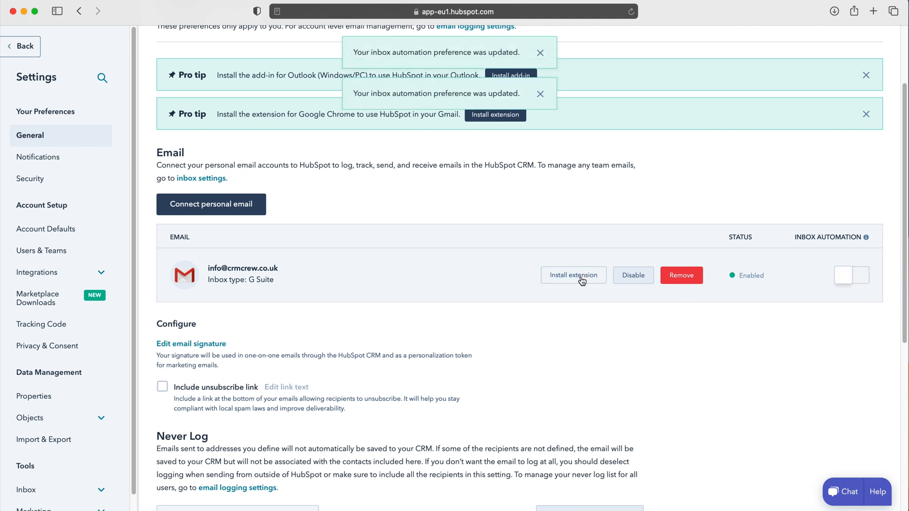